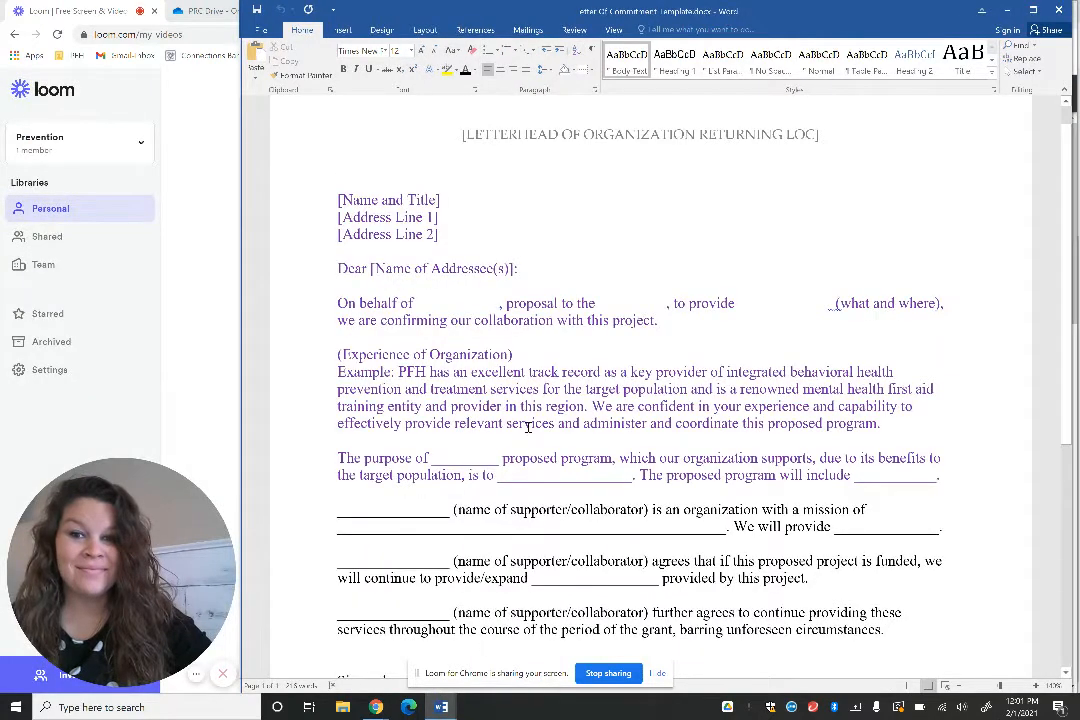
mouse_move(196, 218)
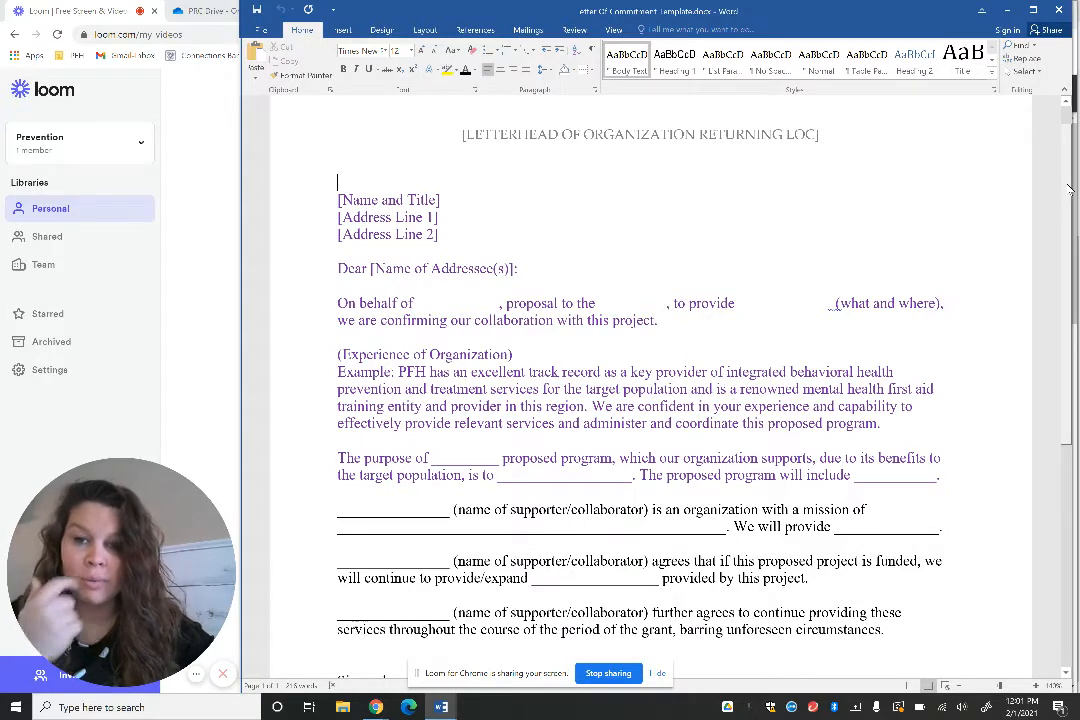
scroll(down, 3)
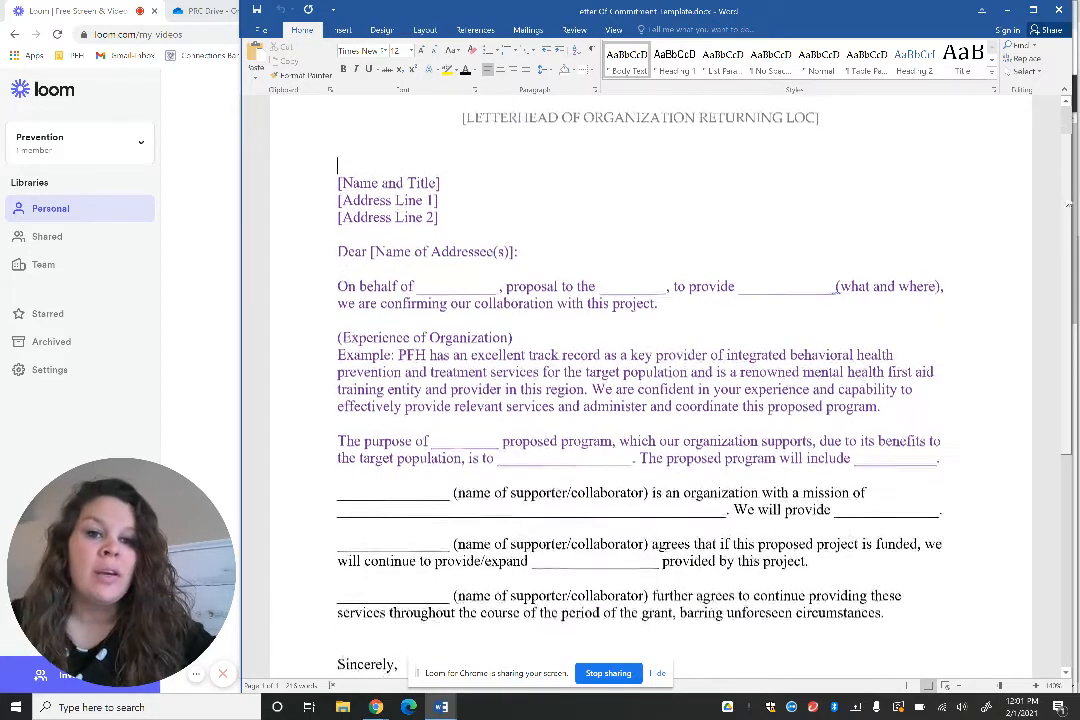
scroll(down, 3)
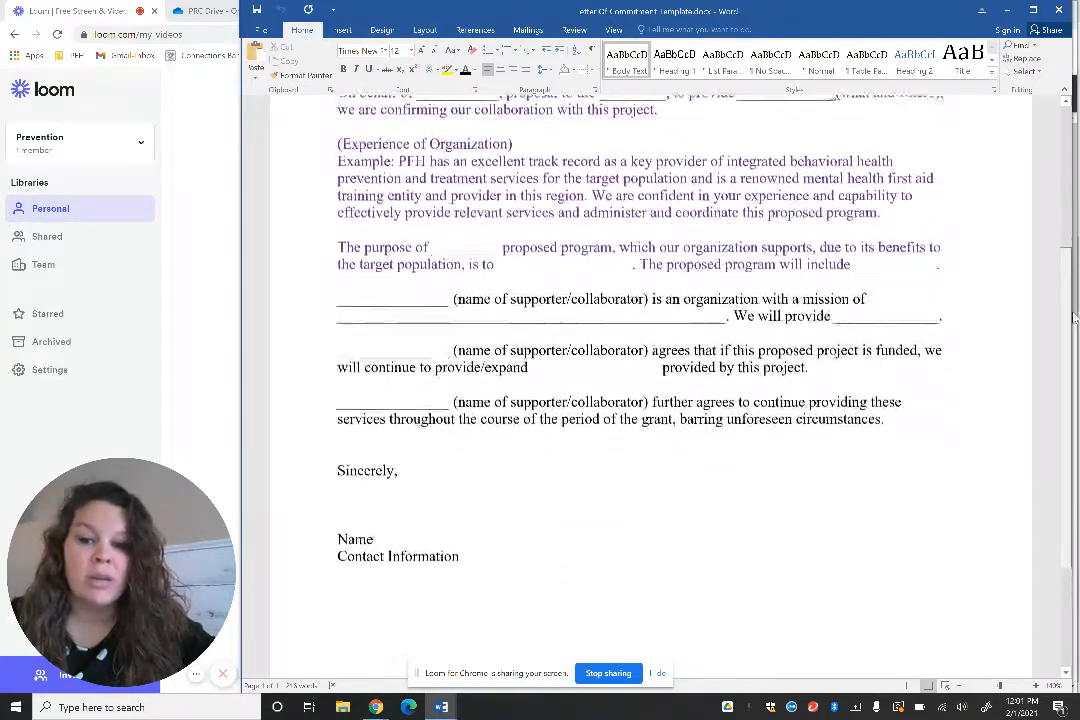
scroll(down, 3)
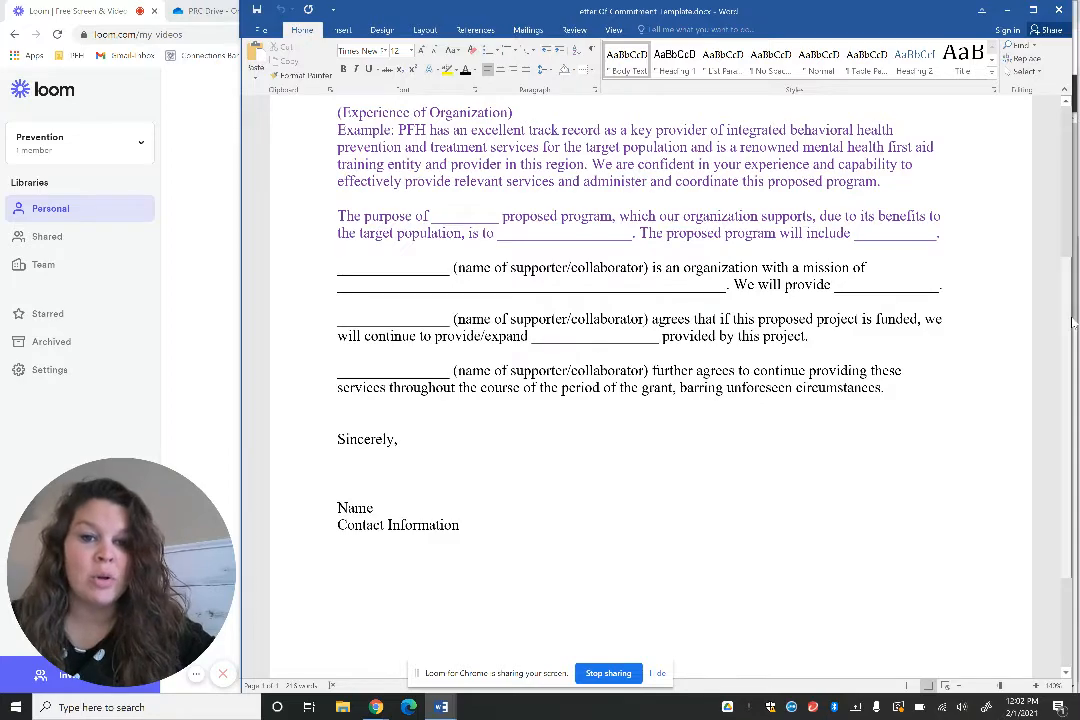
scroll(down, 3)
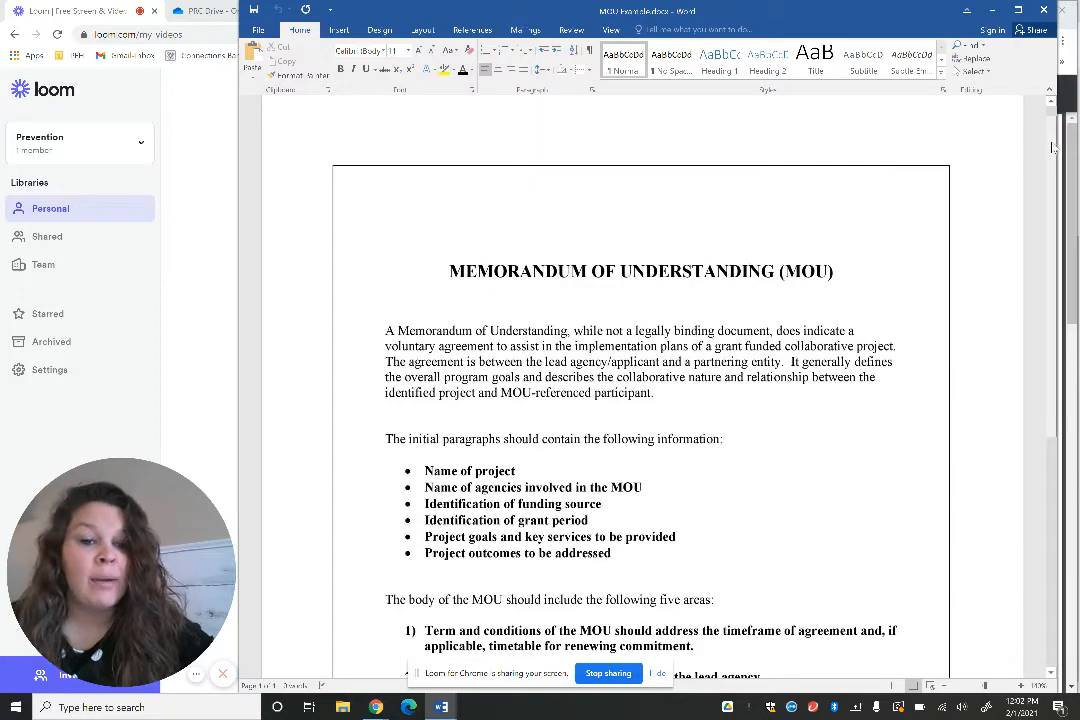
scroll(down, 3)
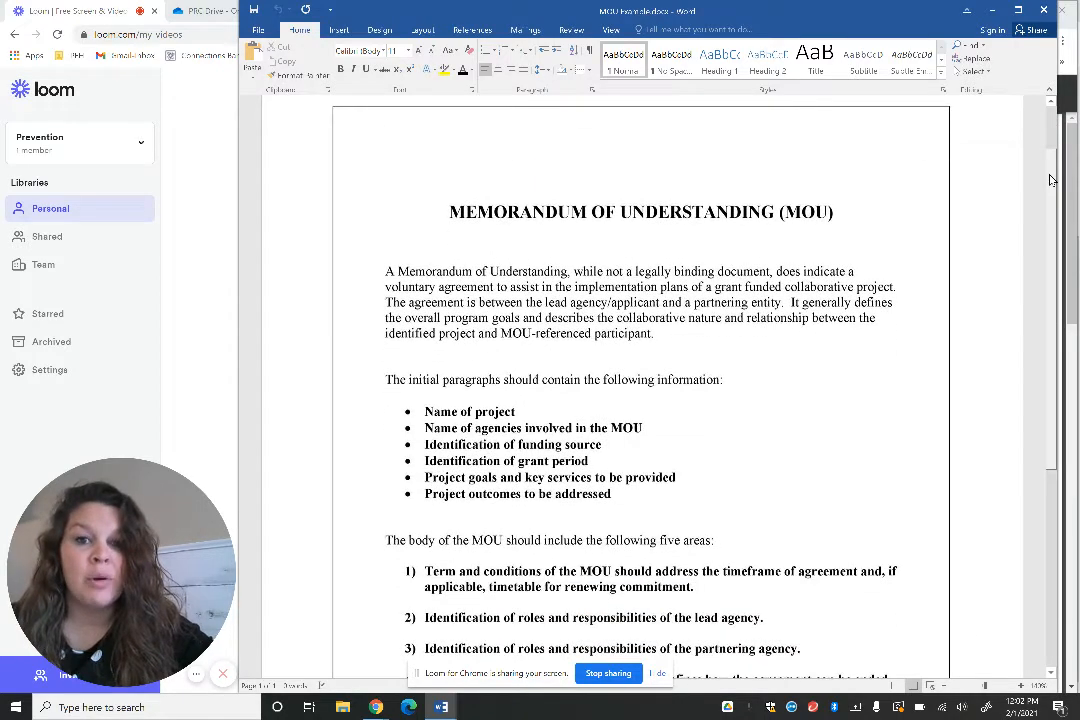
scroll(down, 3)
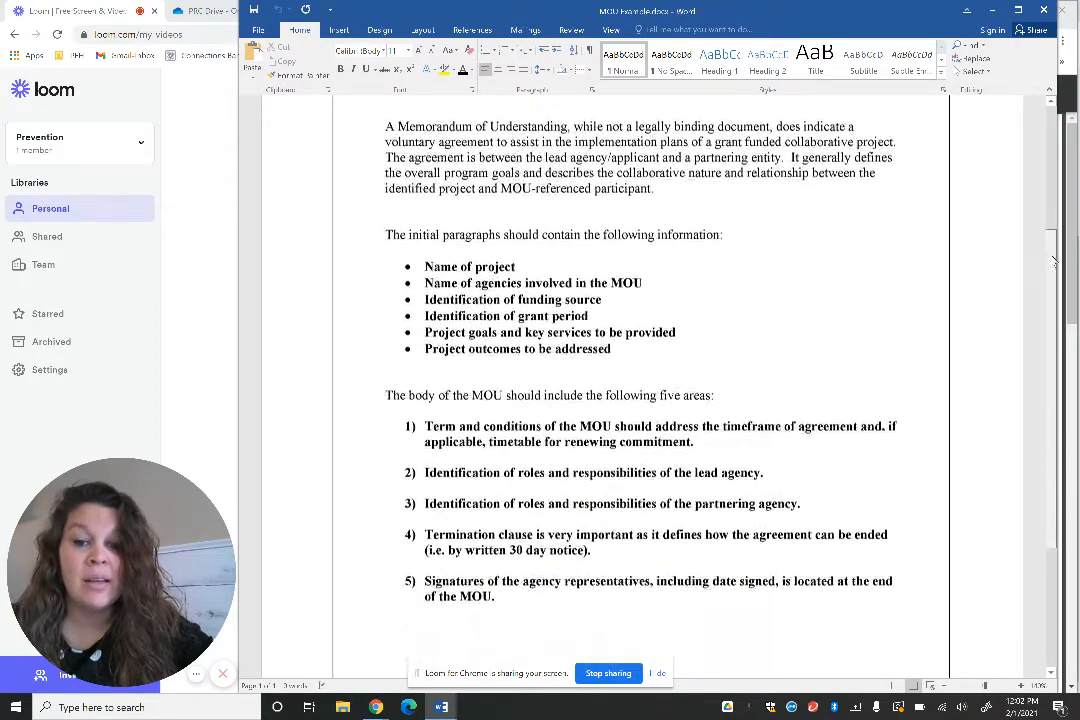
scroll(down, 3)
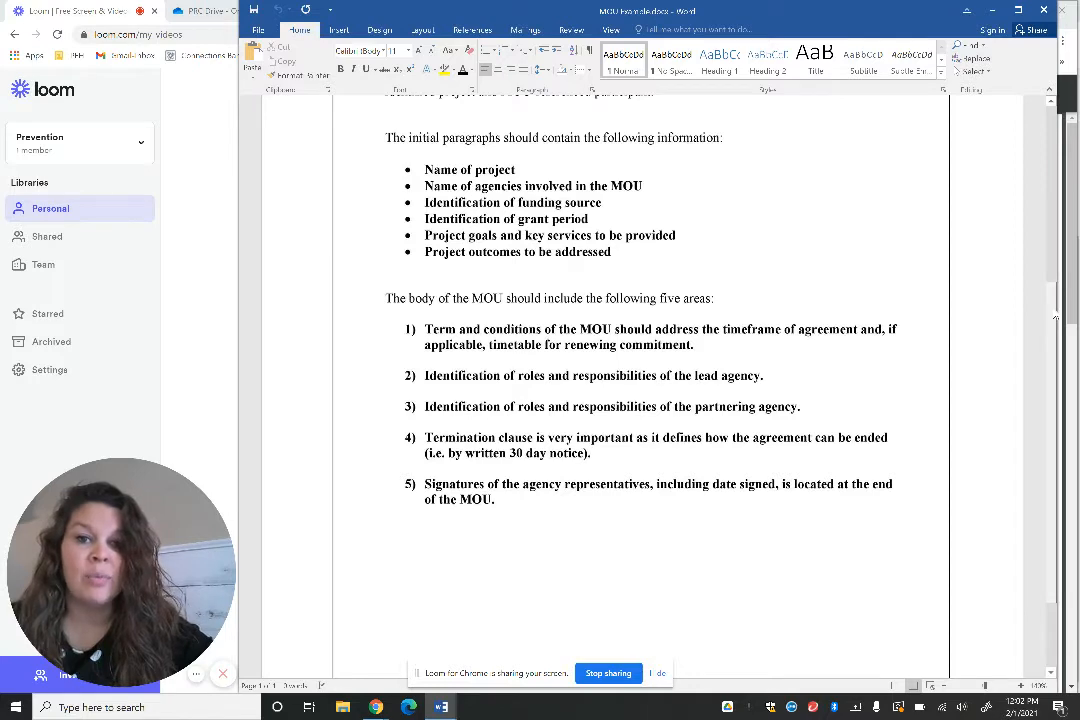
scroll(down, 3)
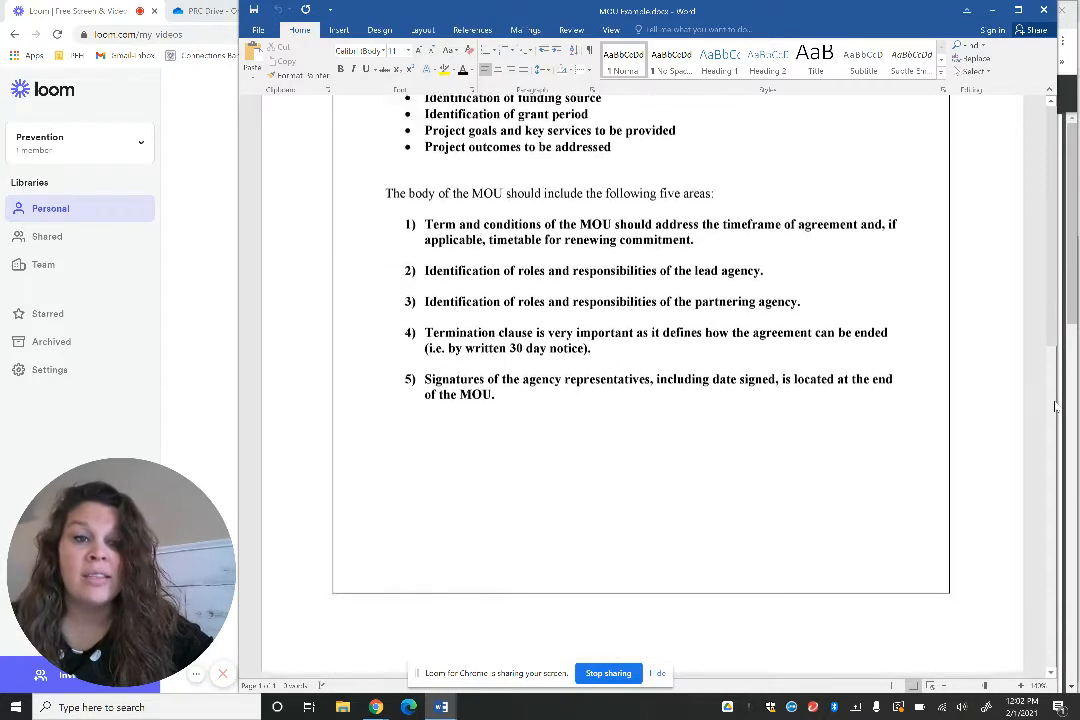
scroll(down, 3)
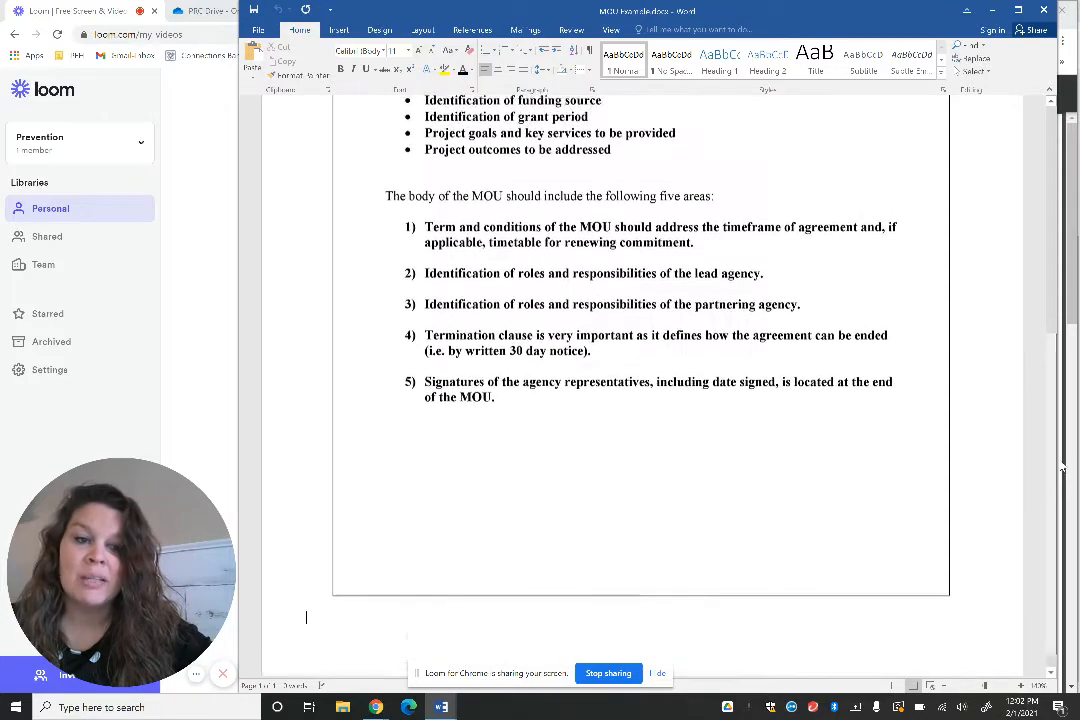
scroll(up, 3)
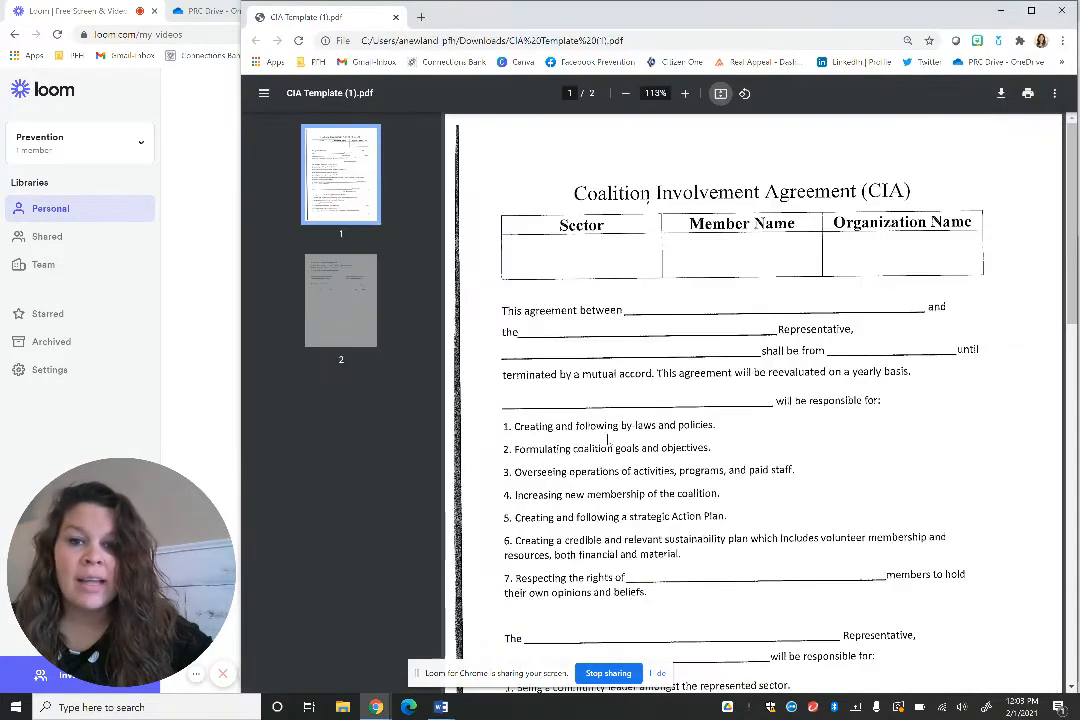
mouse_move(676, 436)
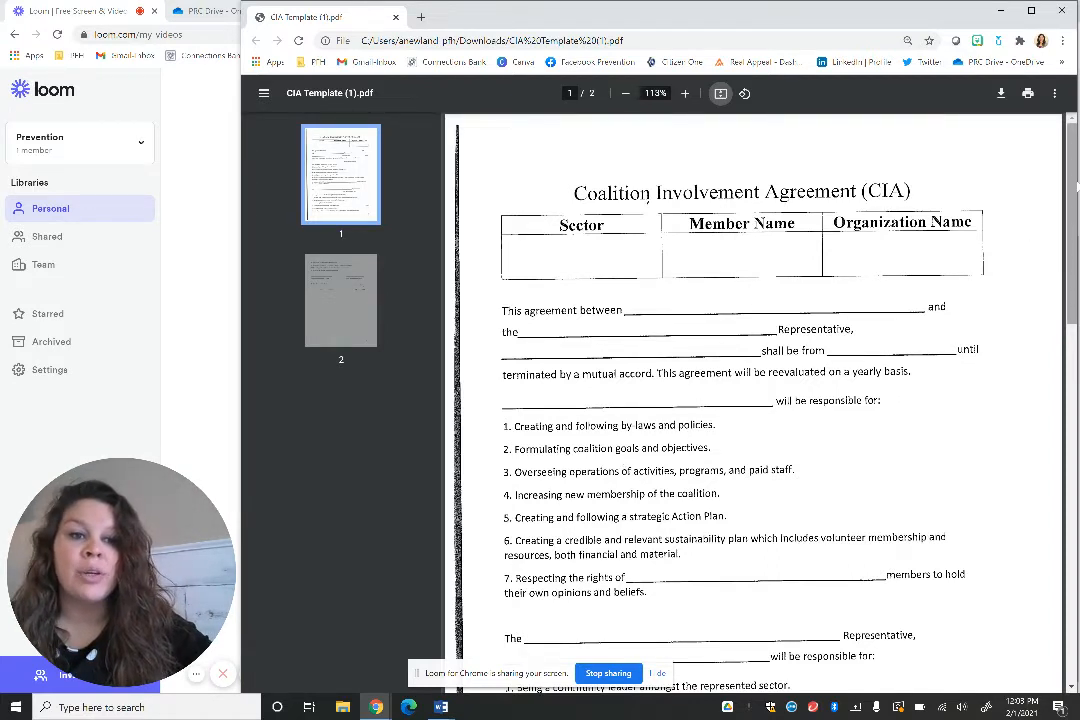
scroll(down, 3)
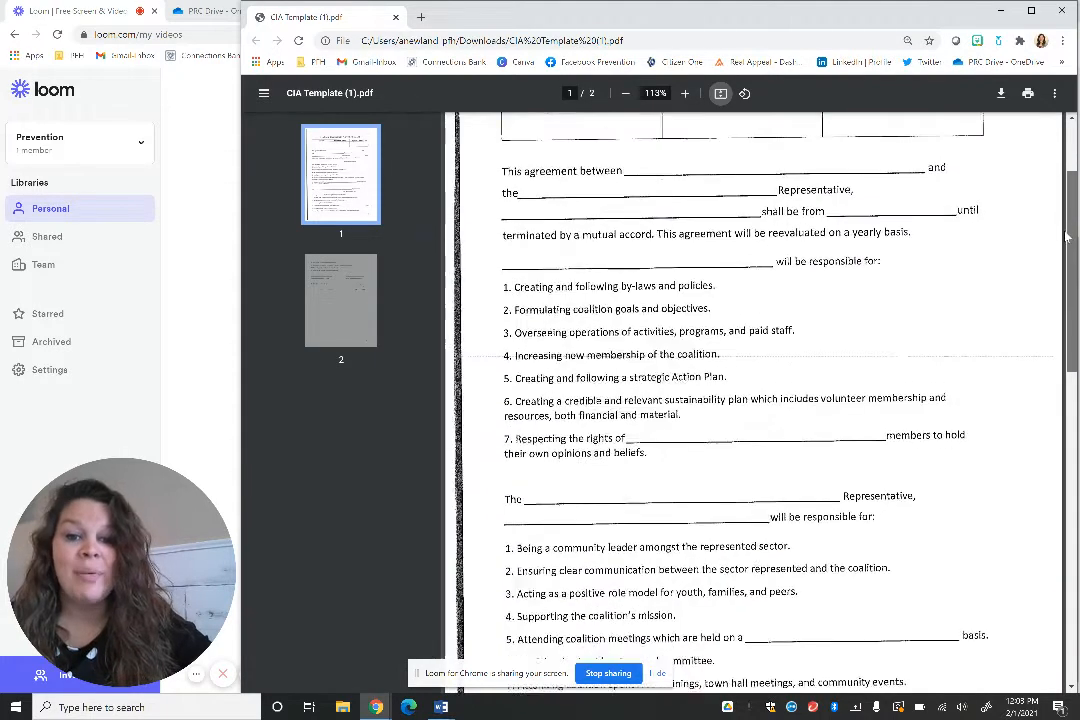
scroll(down, 3)
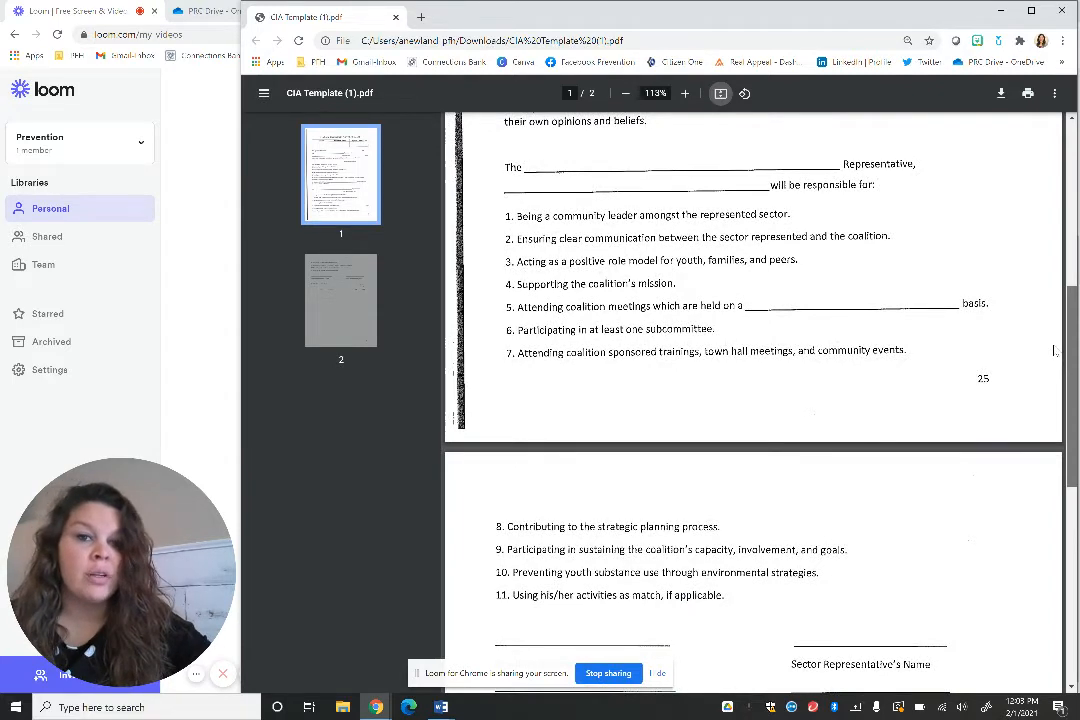
scroll(down, 3)
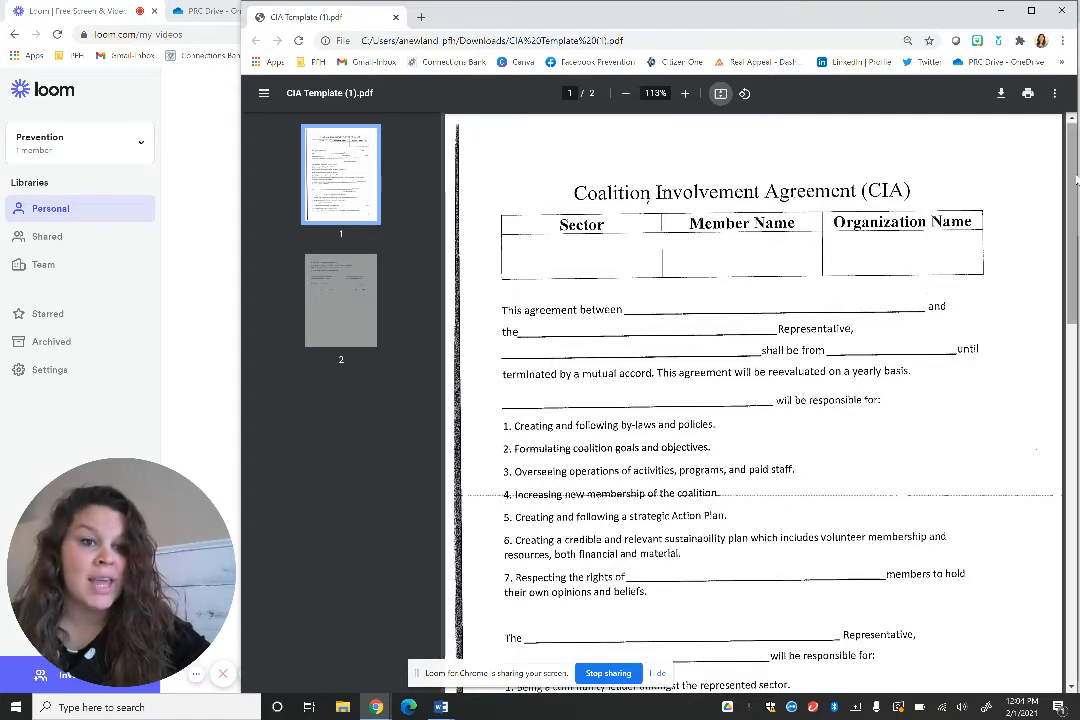
scroll(down, 3)
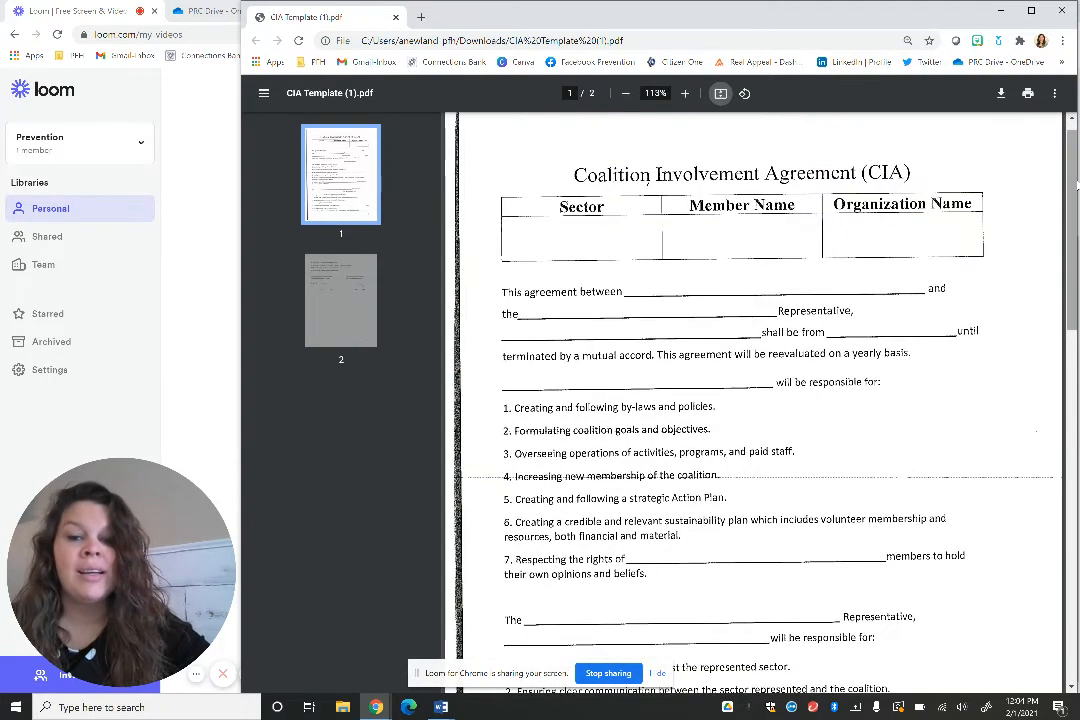